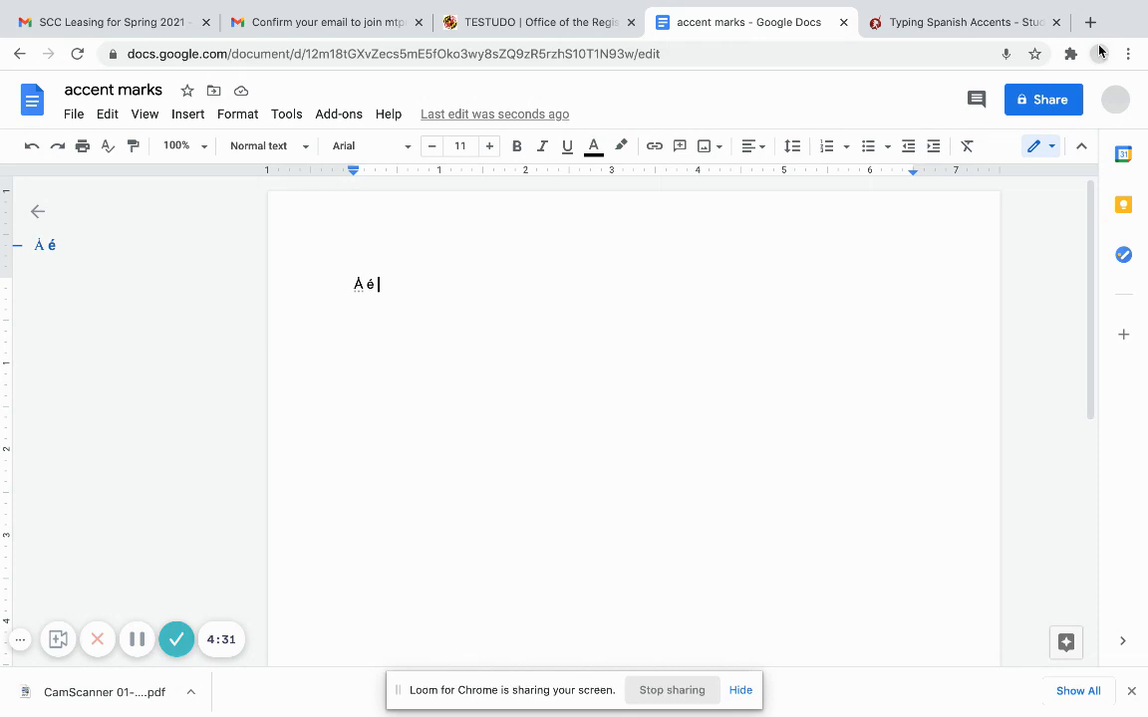
Open a blank new Chrome tab, then return to the accent marks document tab.
left_click(1090, 22)
type("a")
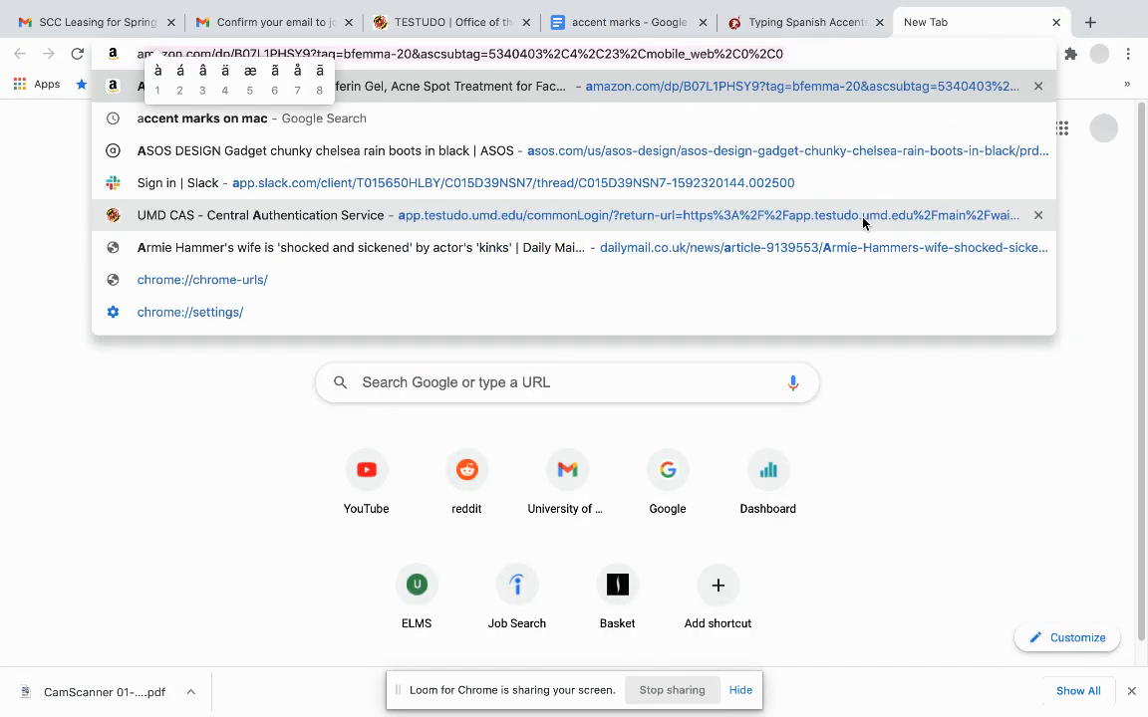
mouse_move(195, 86)
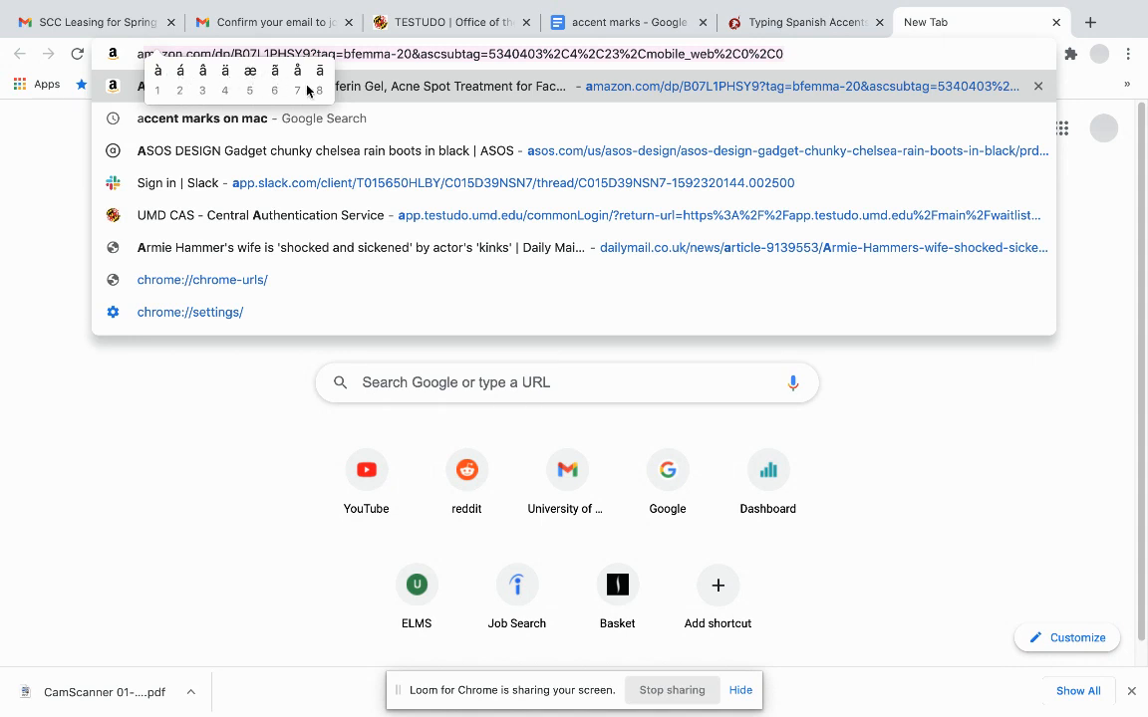
left_click(628, 22)
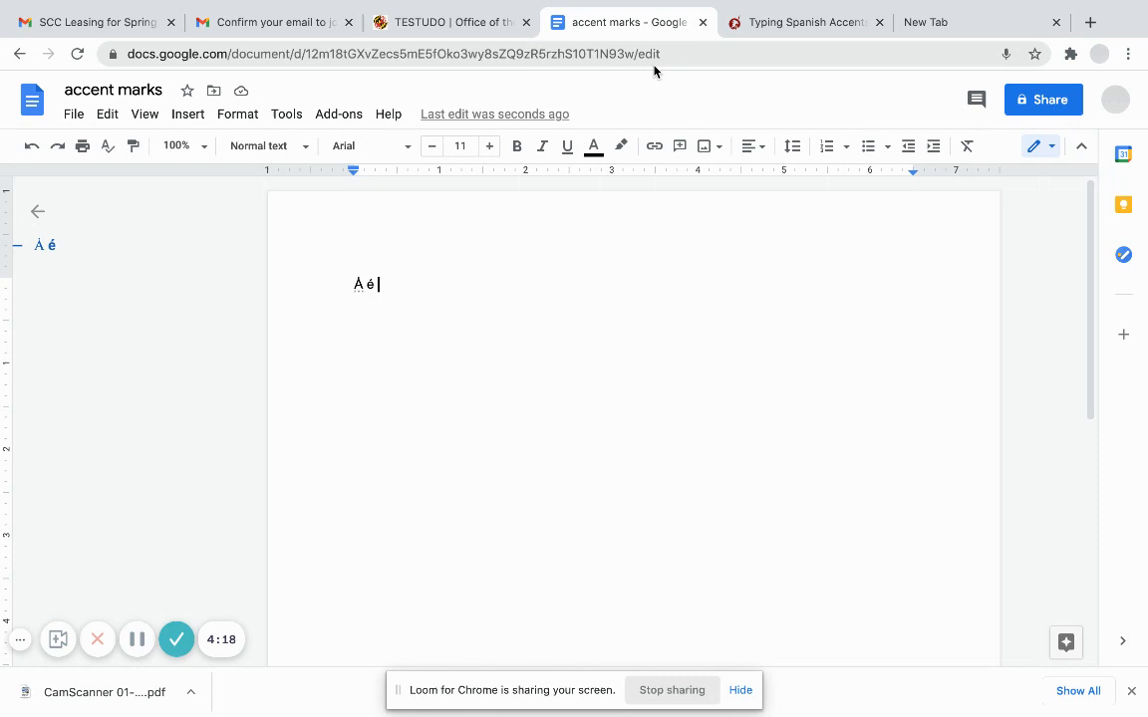
mouse_move(664, 100)
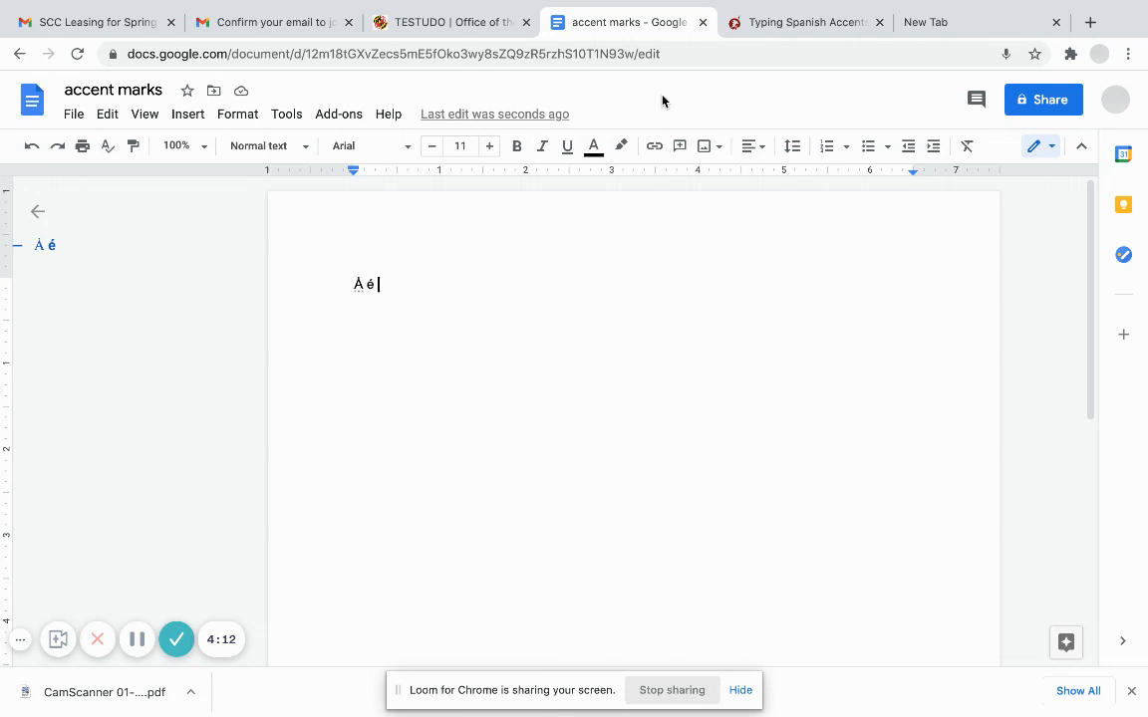
mouse_move(188, 113)
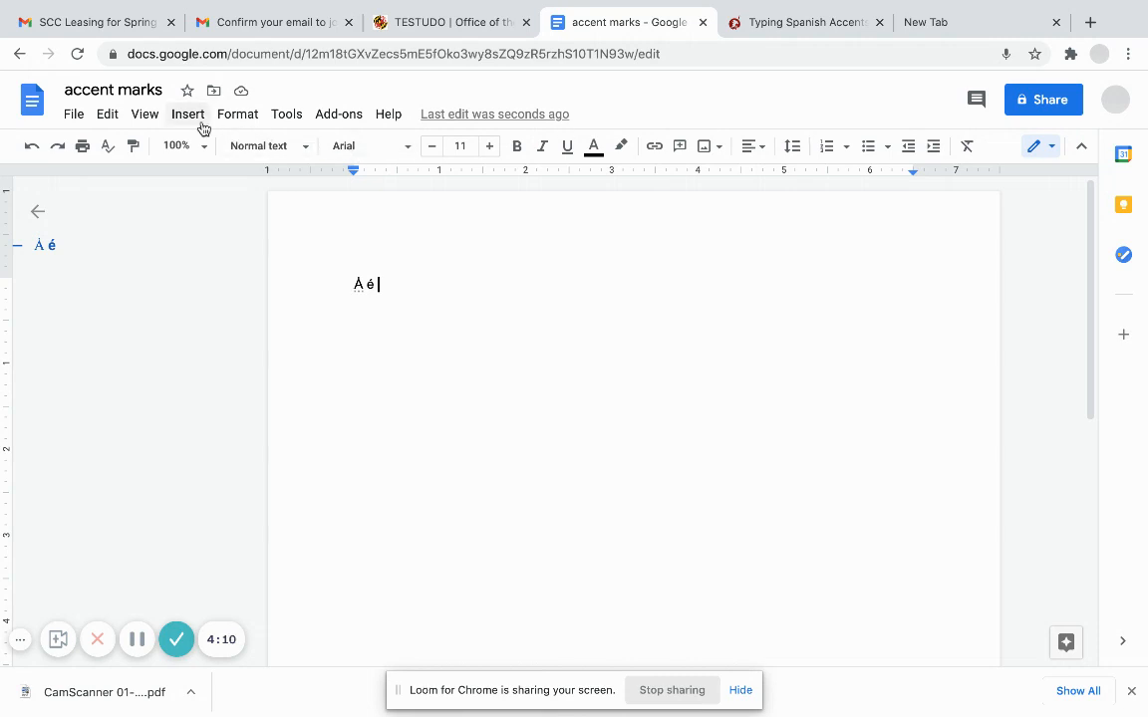
Open the Insert menu in the menu bar.
left_click(187, 114)
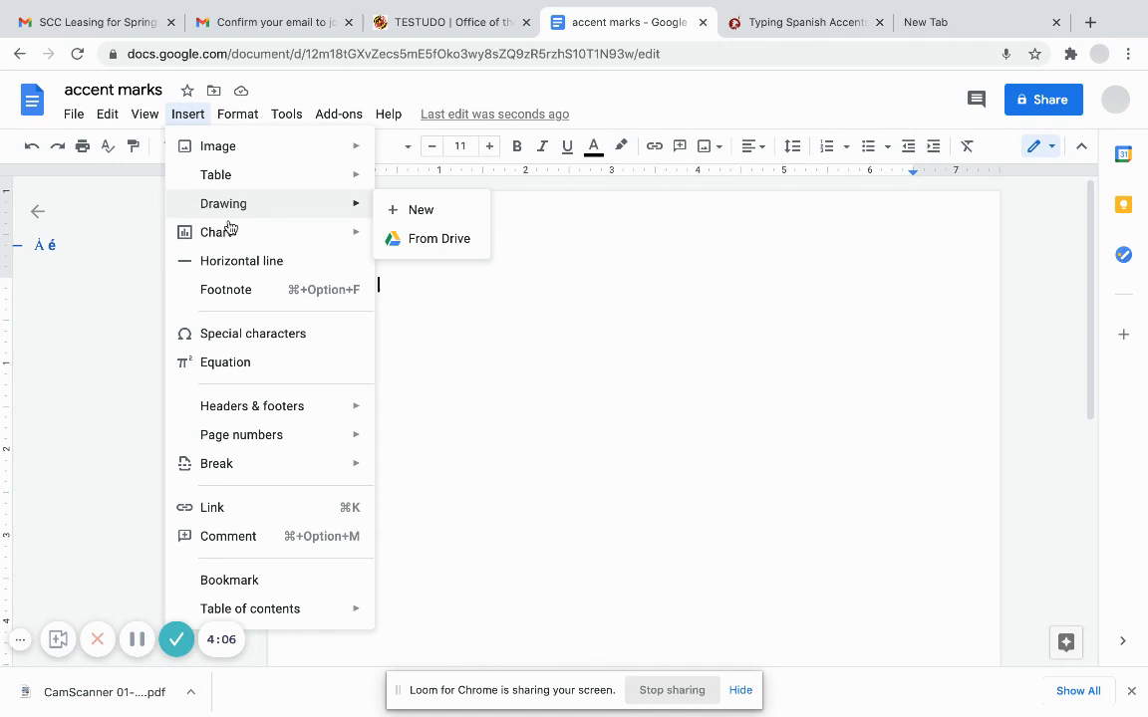
Insert ê by searching 'e' in Special characters, then close the picker.
left_click(254, 332)
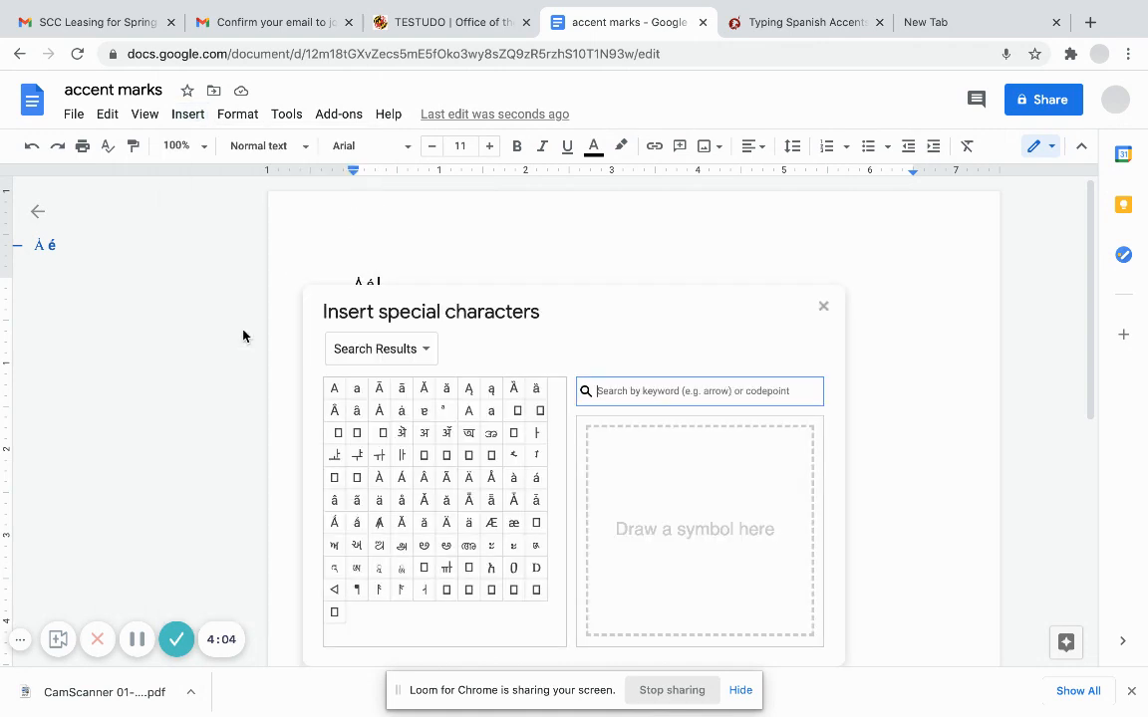
mouse_move(591, 351)
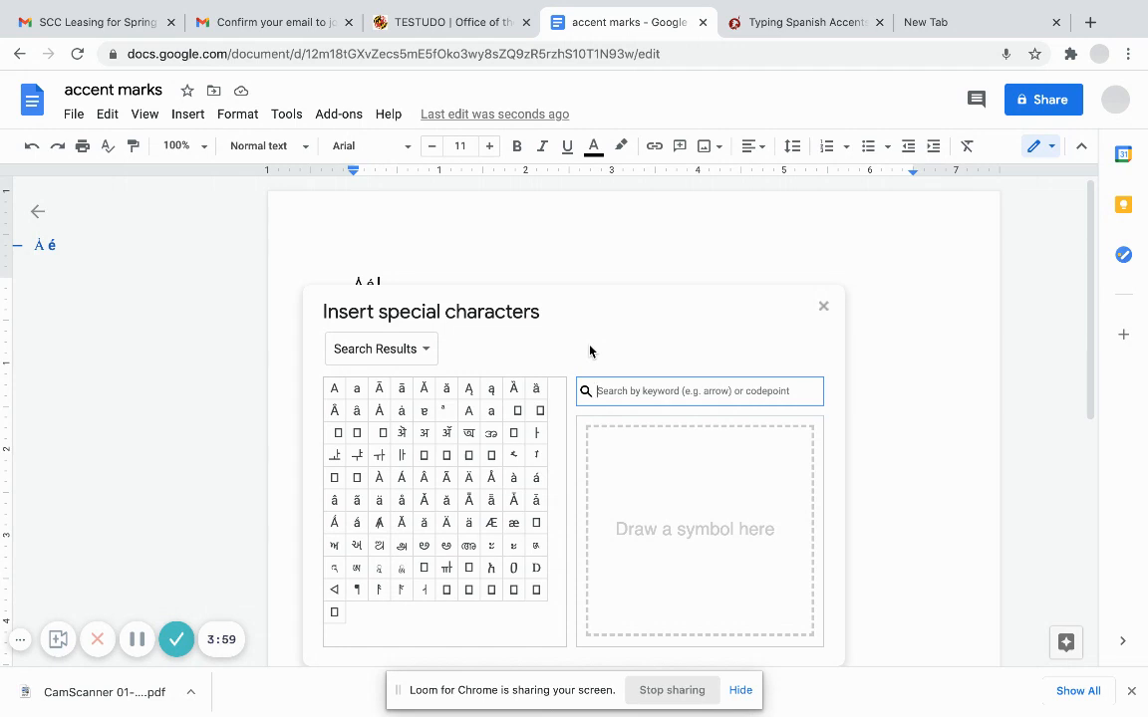
type("e")
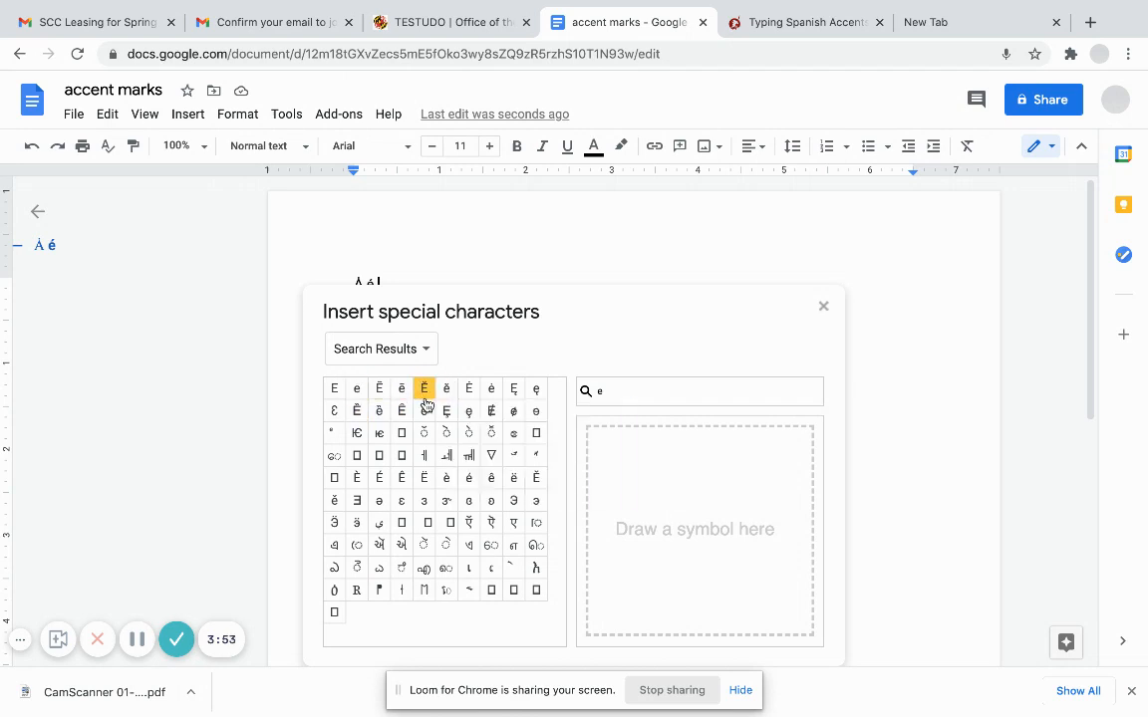
left_click(424, 411)
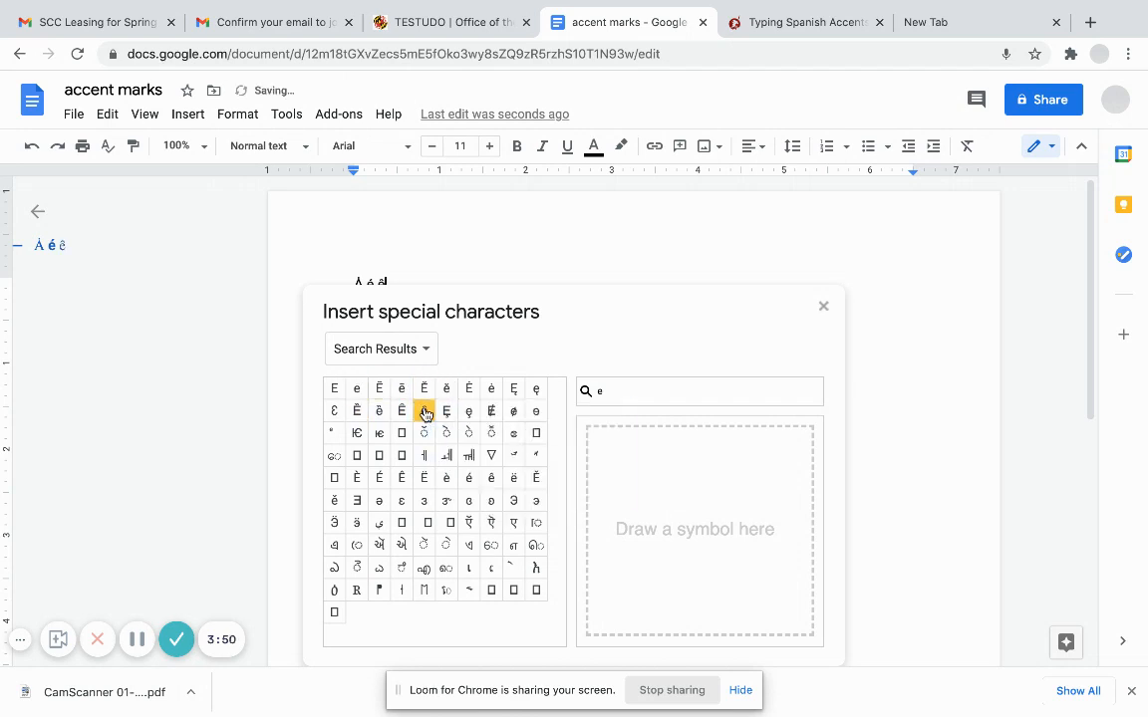
left_click(823, 306)
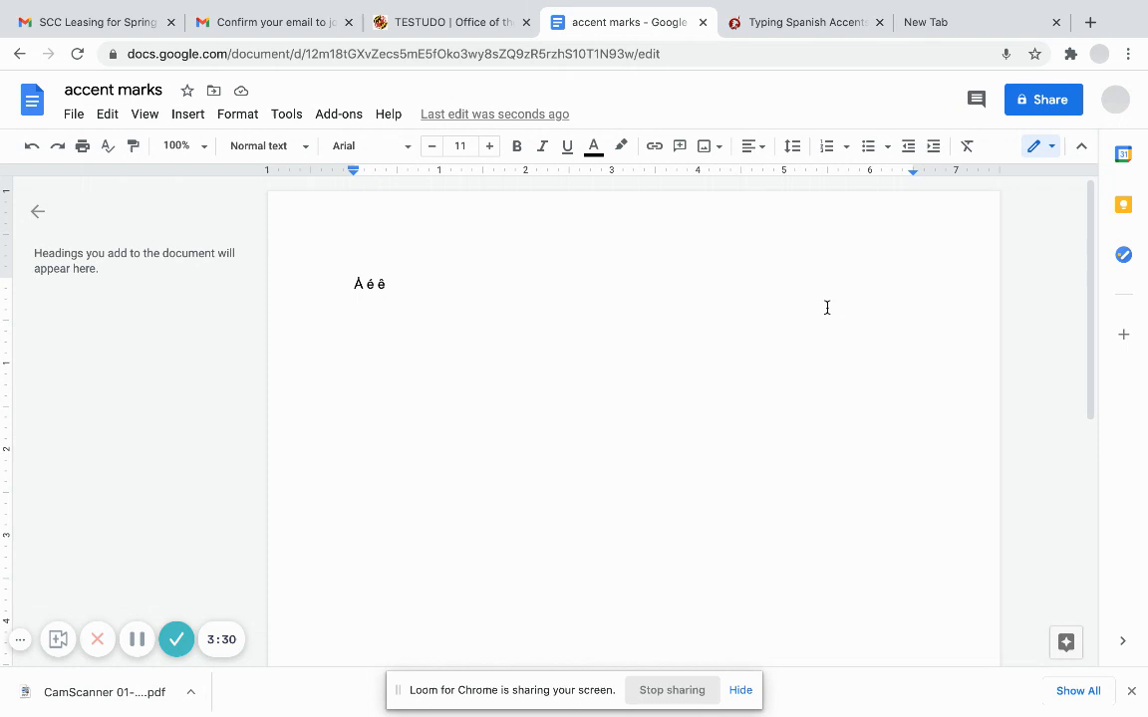
Type the acute accent dead key (Option+E) after ê.
type("´")
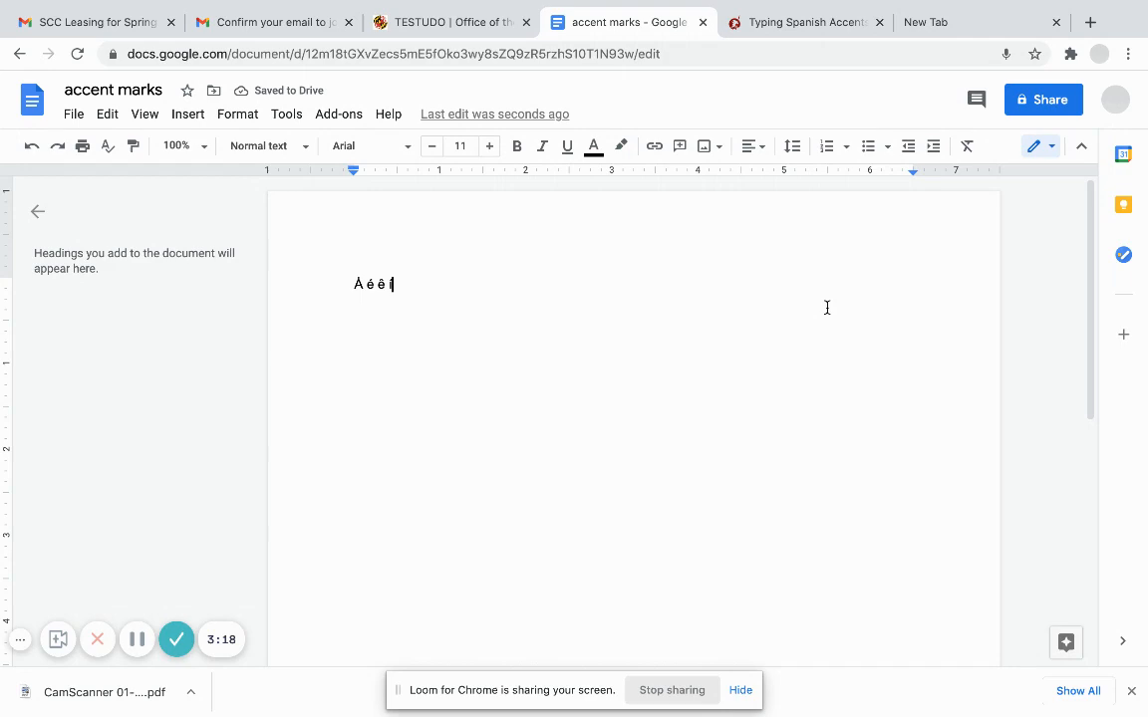
mouse_move(887, 206)
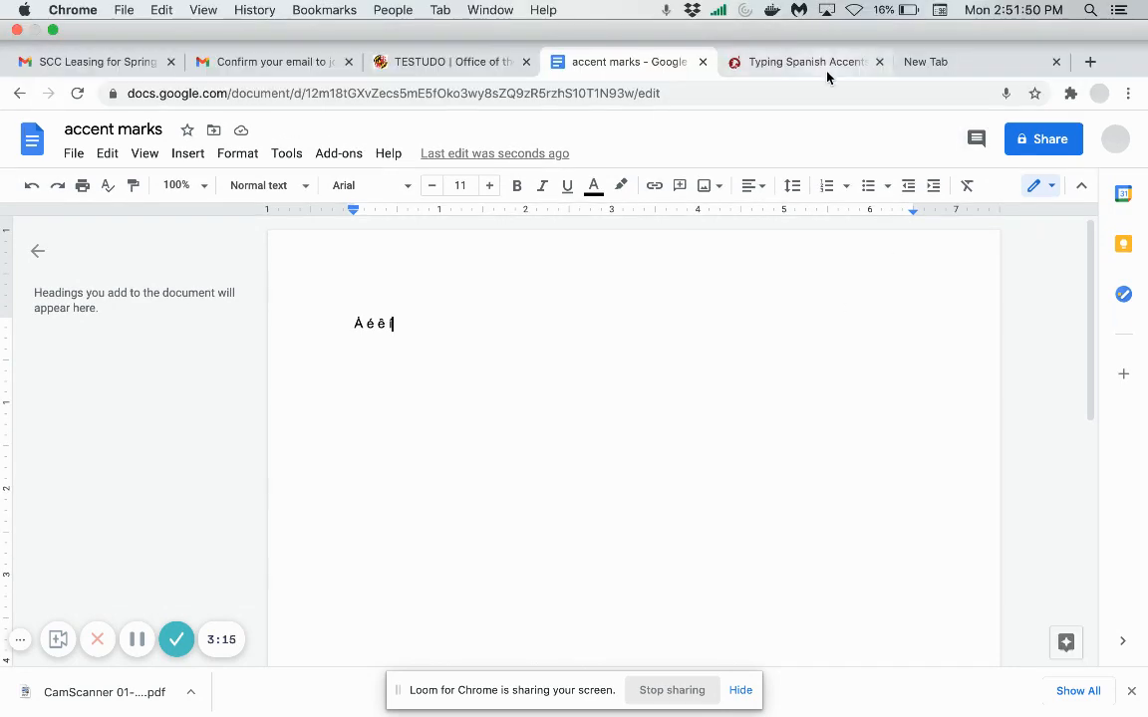
left_click(805, 61)
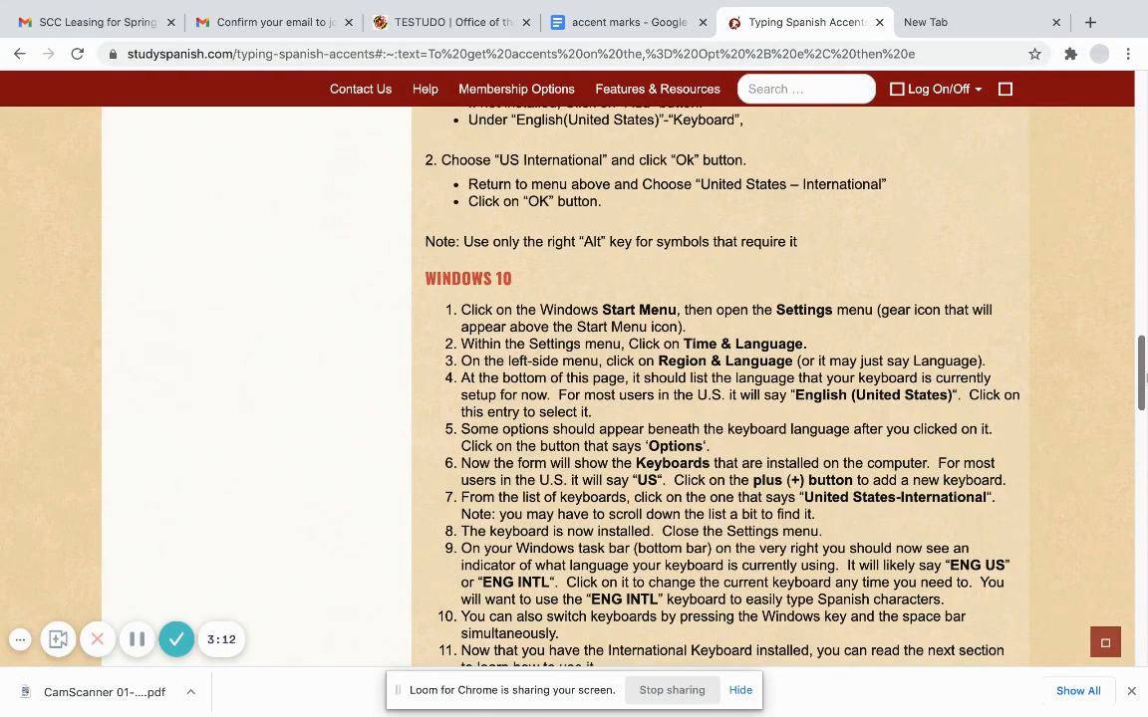
scroll("up", 3)
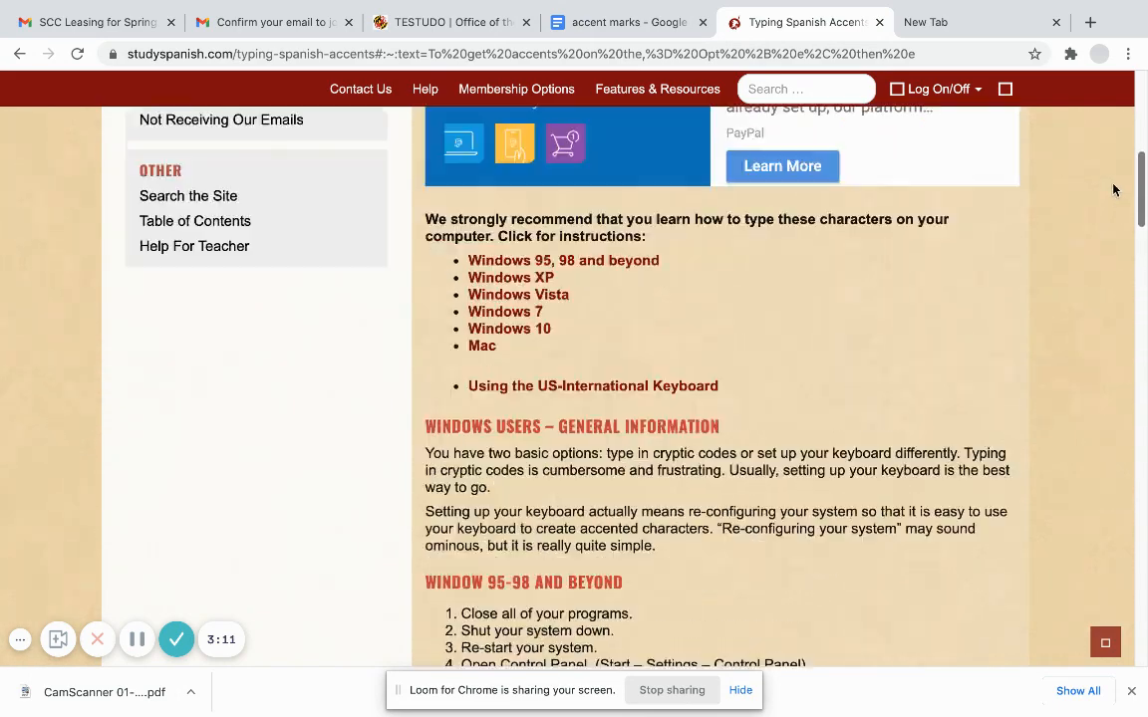
scroll("up", 3)
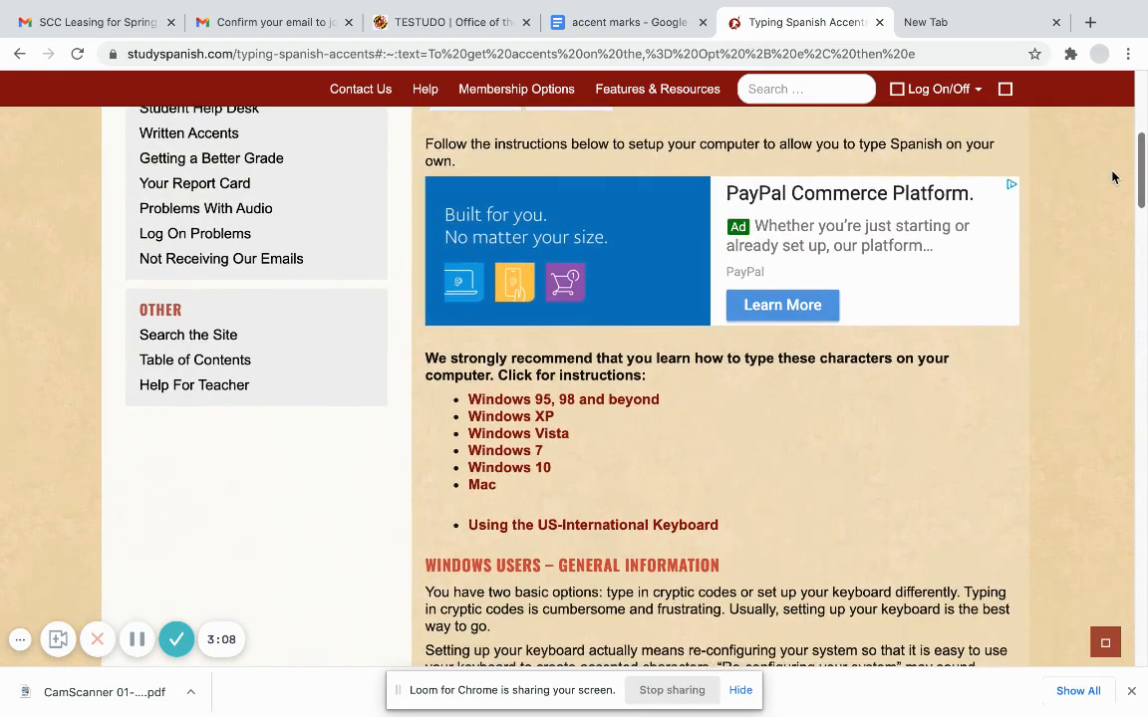
scroll("down", 3)
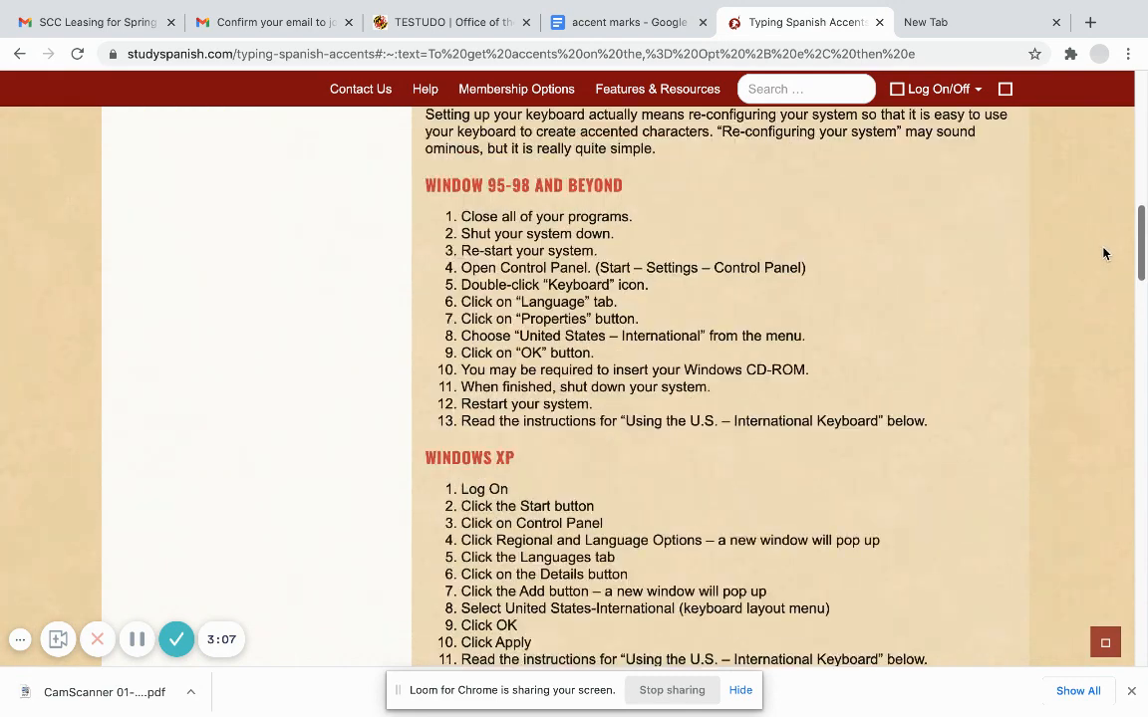
scroll("down", 3)
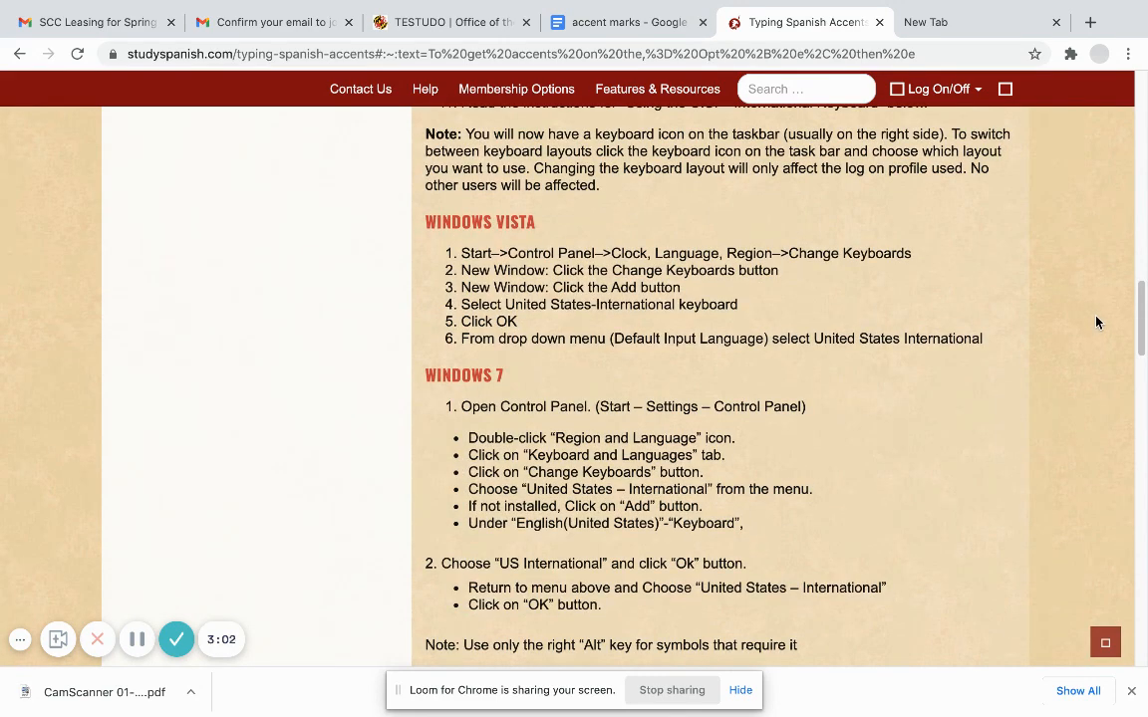
left_click(626, 22)
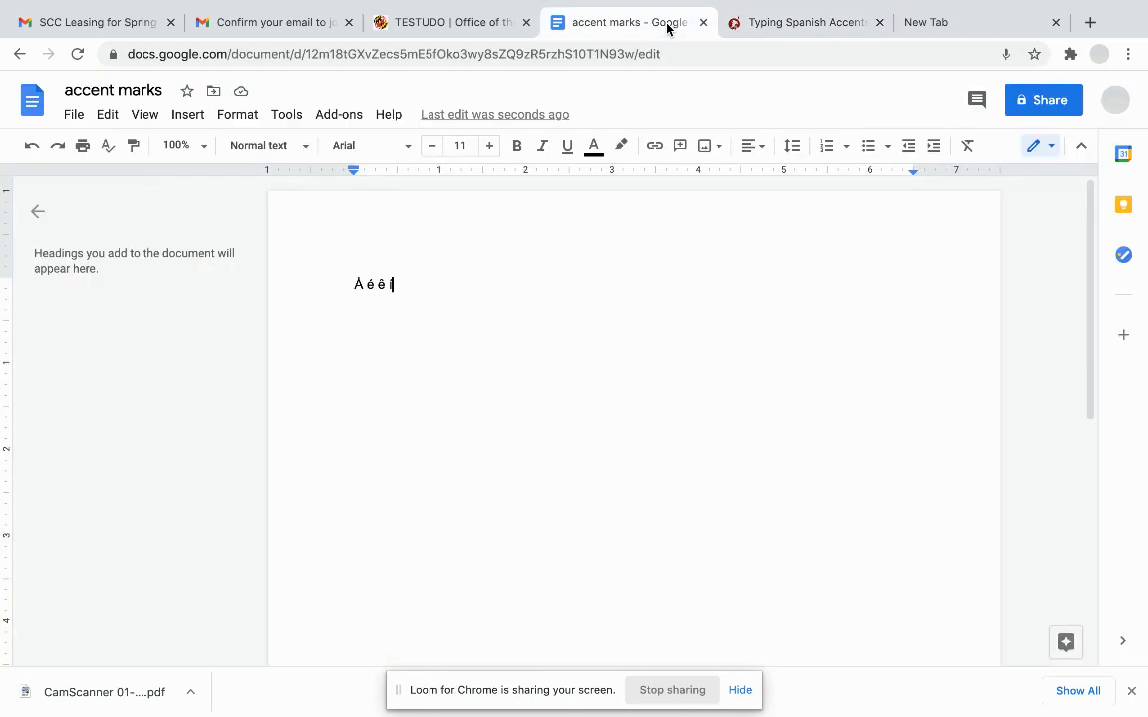